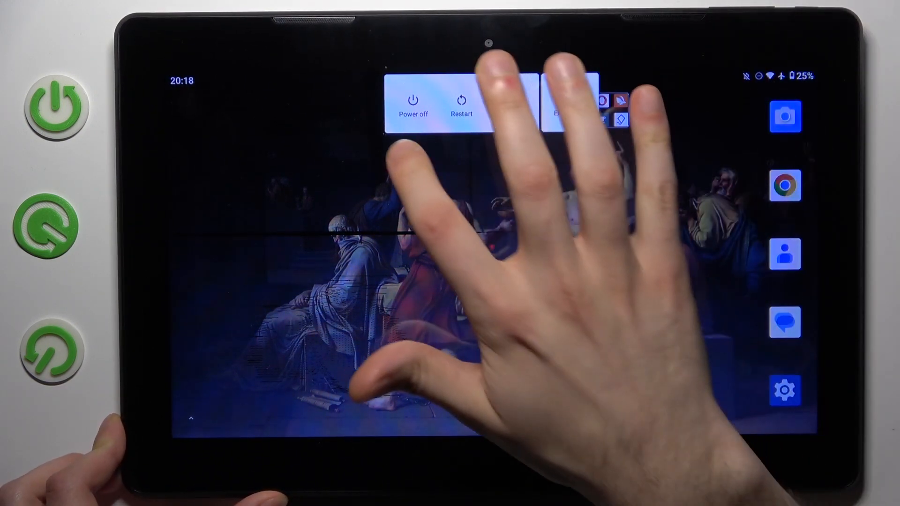
Choose Power off from the power menu and confirm the shutdown with OK.
{"action": "left_click", "coordinate": [413, 106]}
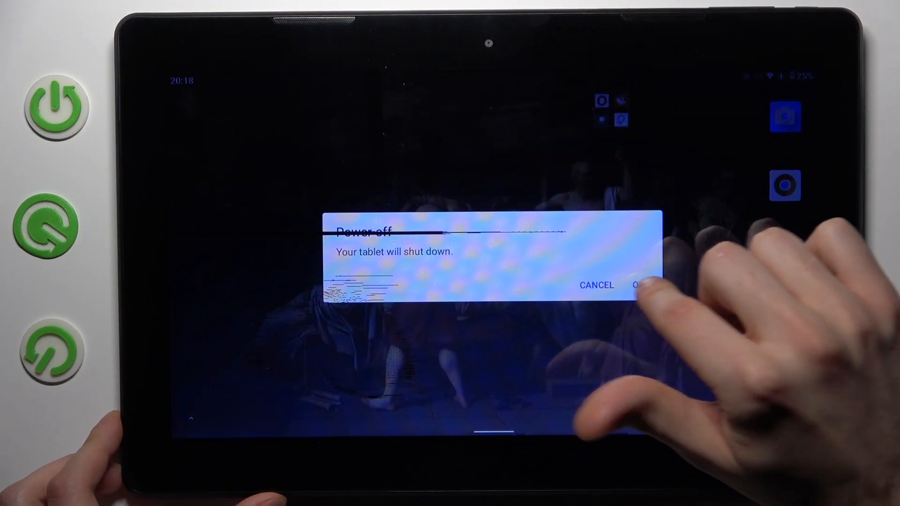
{"action": "left_click", "coordinate": [640, 285]}
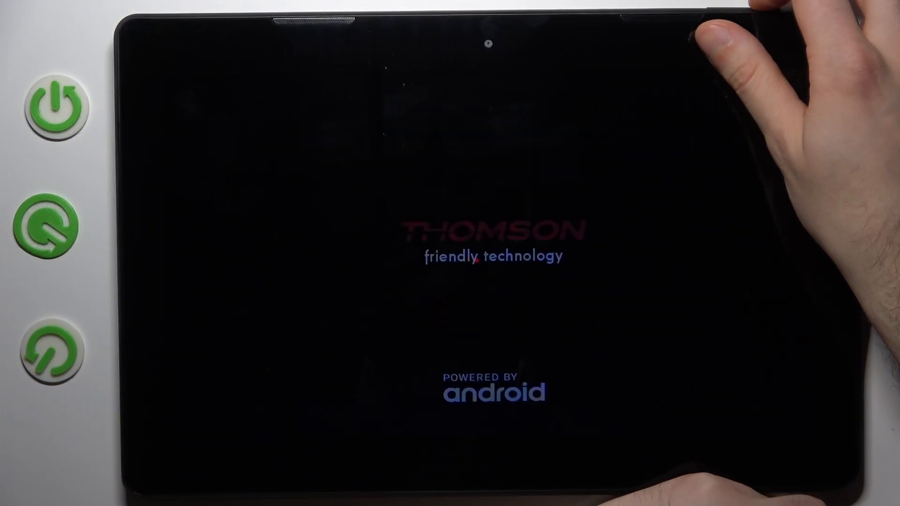